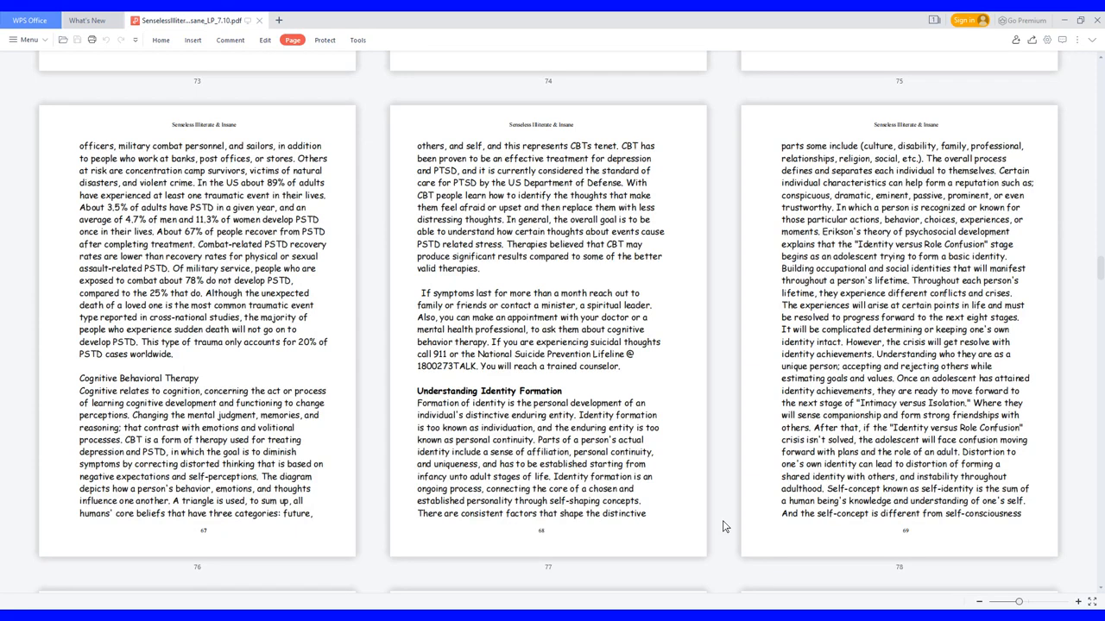
scroll("down", 3)
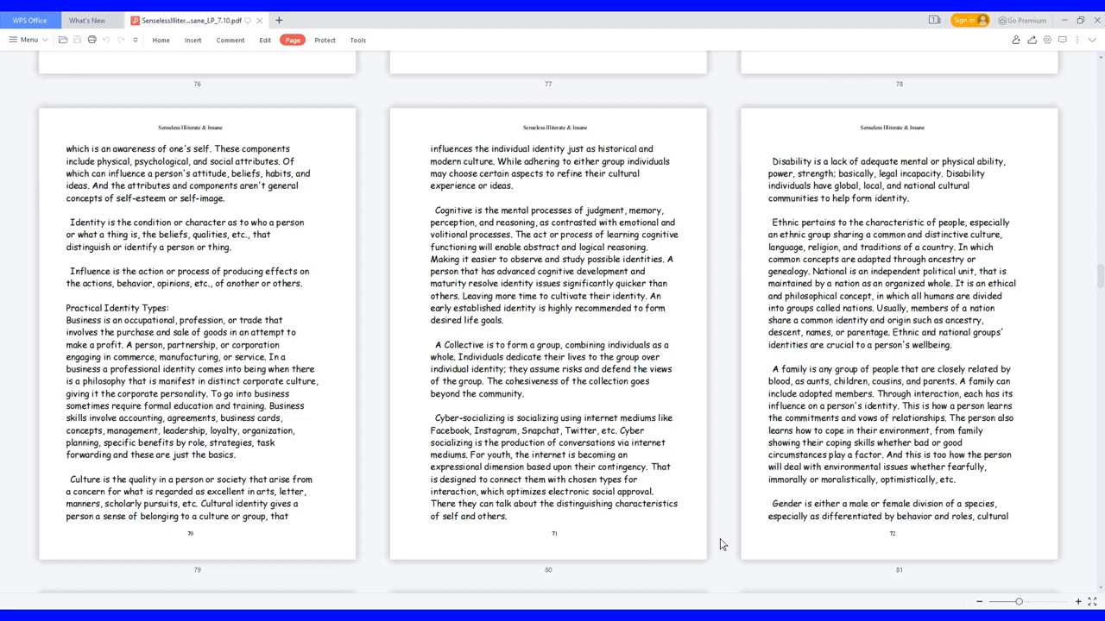
scroll("down", 3)
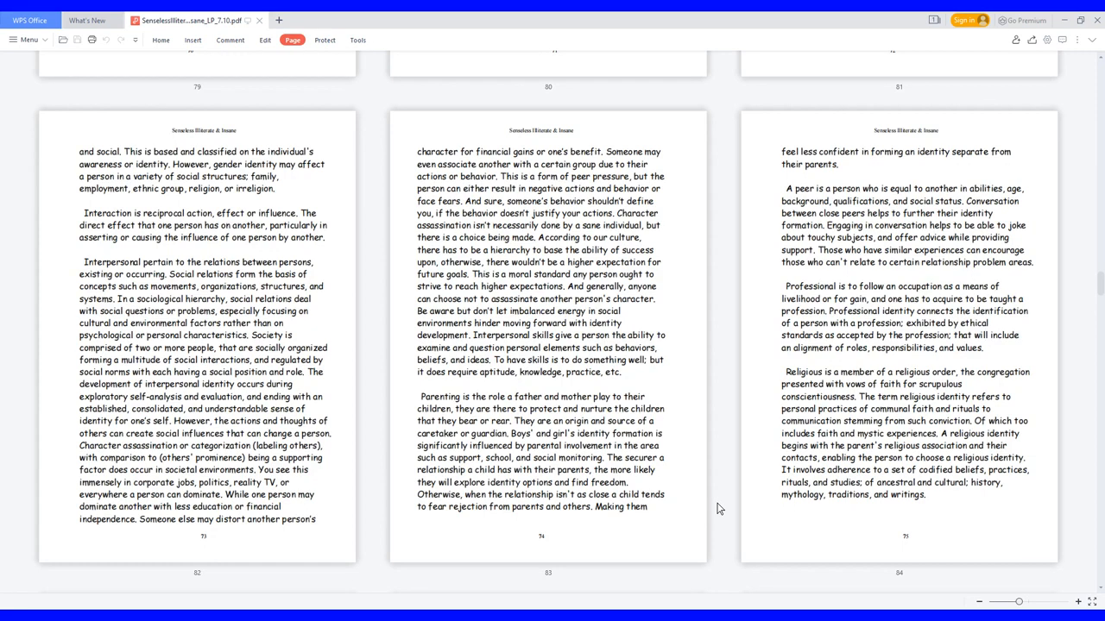
scroll("down", 3)
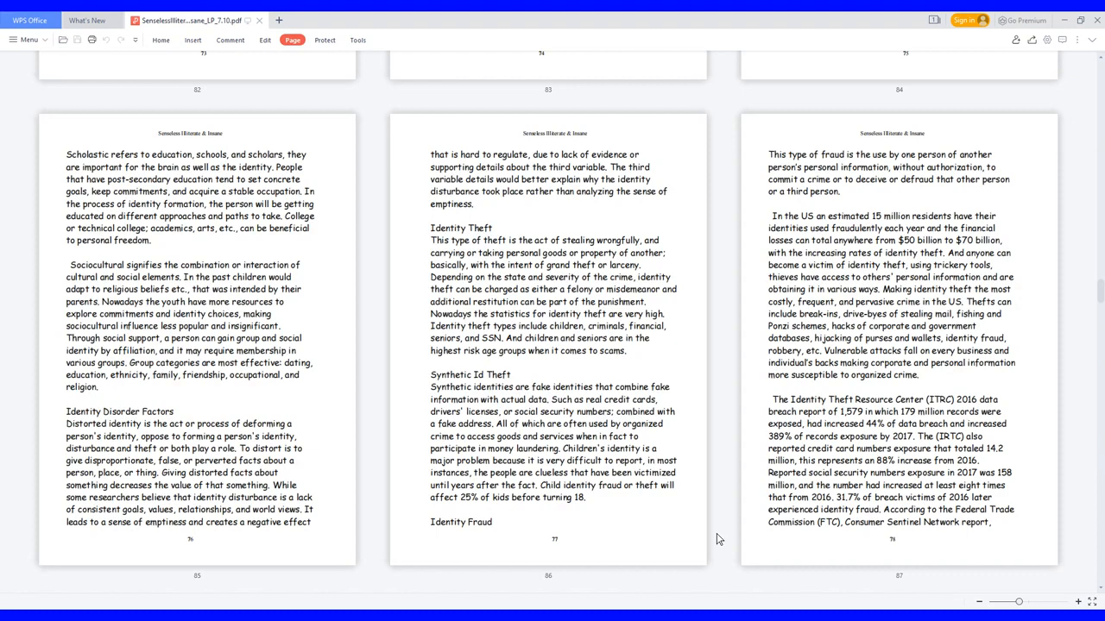
scroll("down", 3)
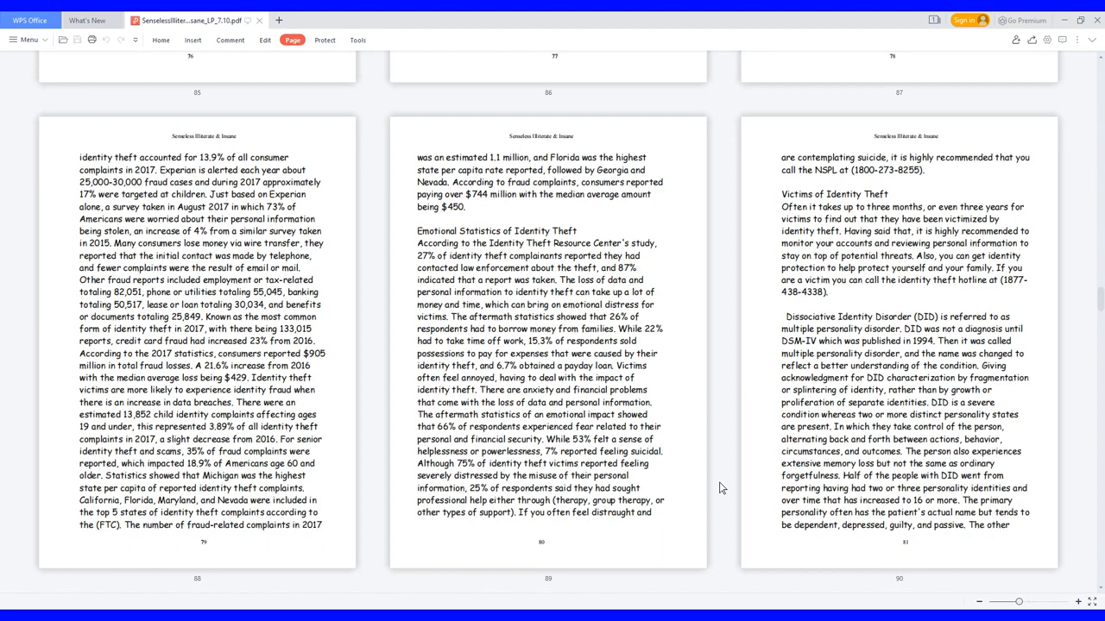
scroll("down", 3)
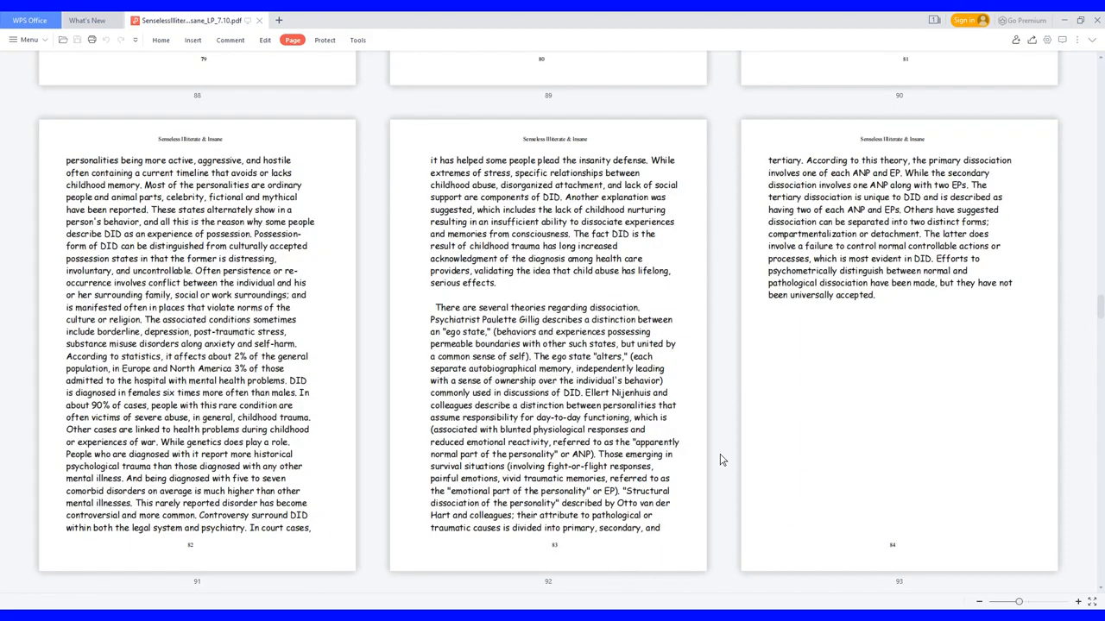